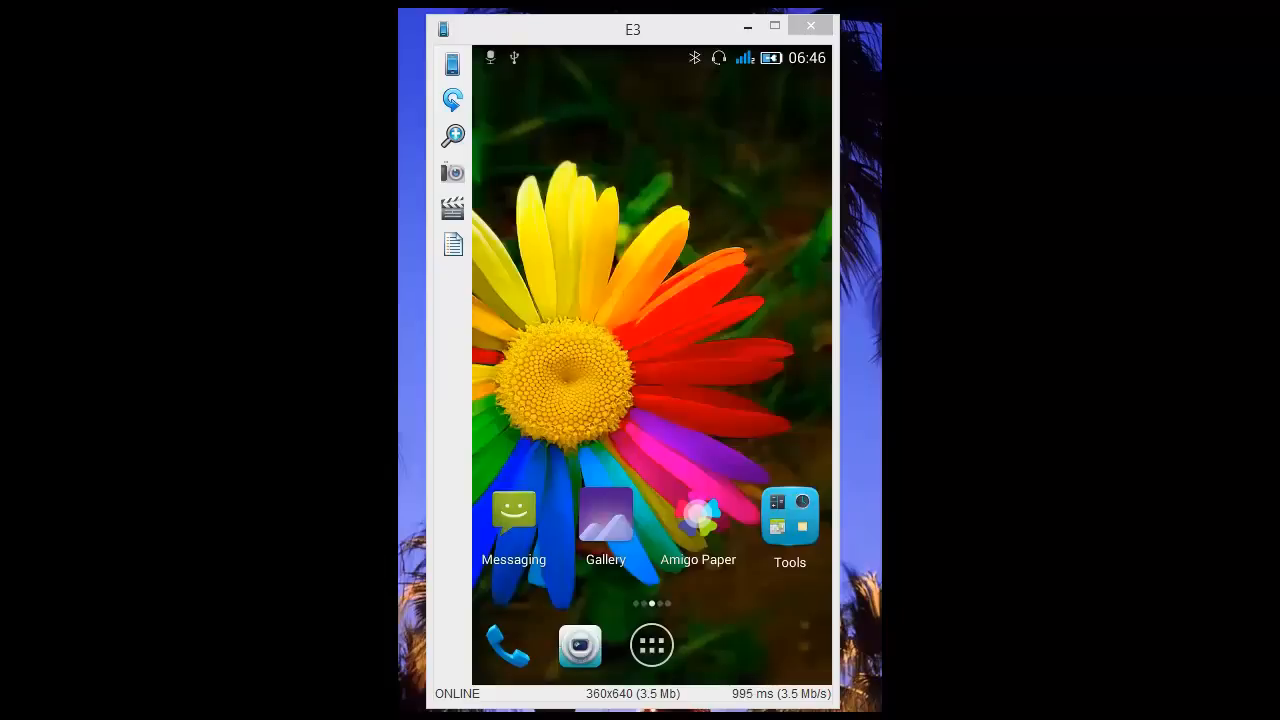
# Step: Open the app drawer from the home screen dock to list installed apps
pyautogui.click(651, 645)
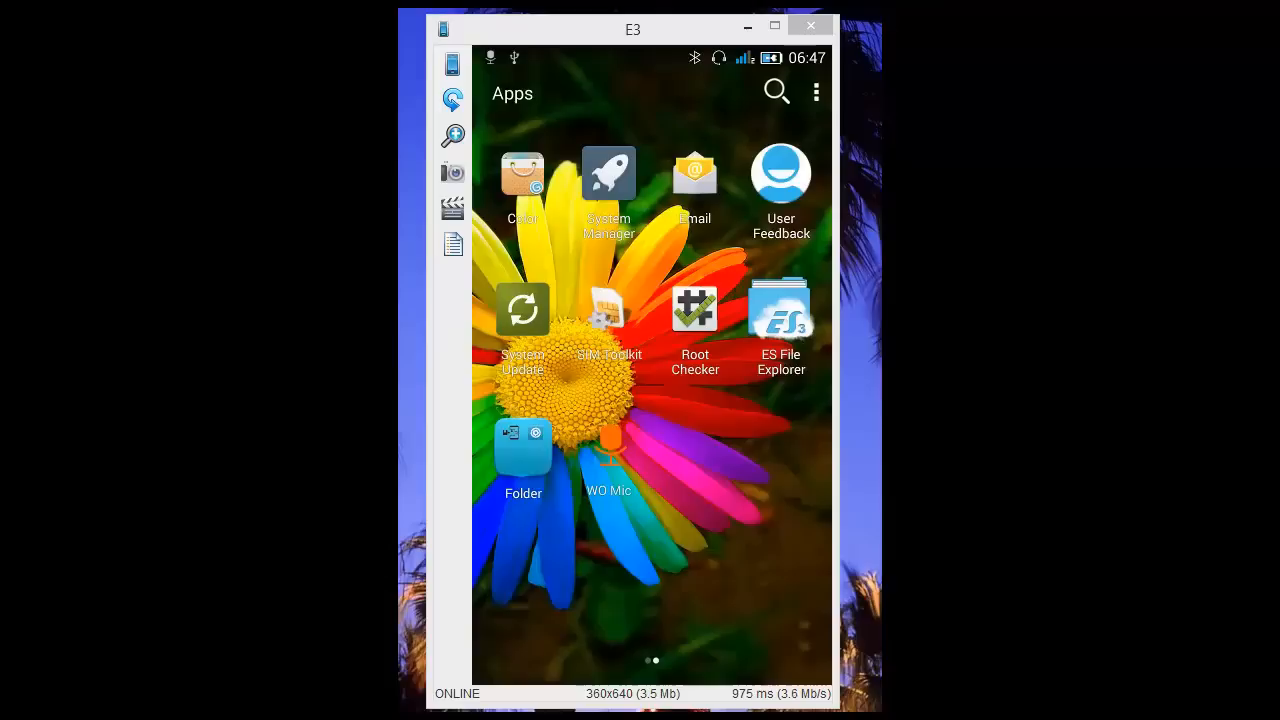
# Step: Launch ES File Explorer and browse the Fast Access side panel, landing on sdcard contents
pyautogui.click(781, 307)
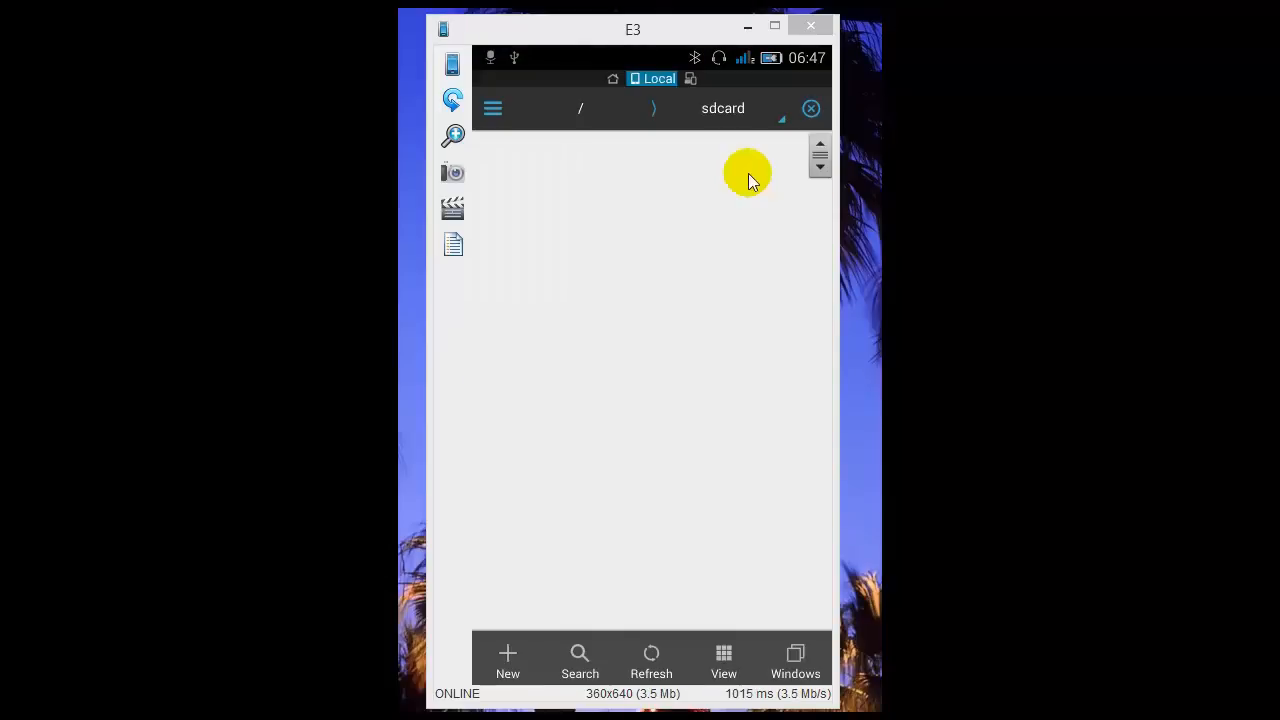
pyautogui.click(492, 108)
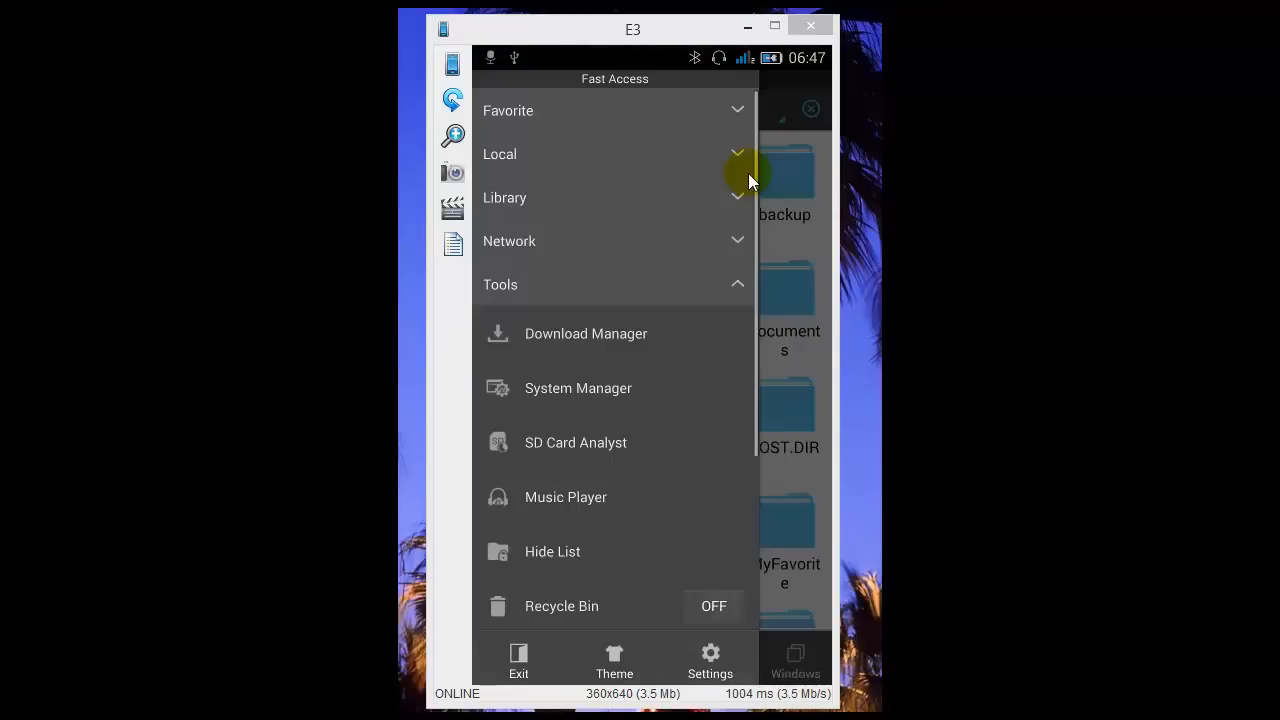
pyautogui.scroll(-3)
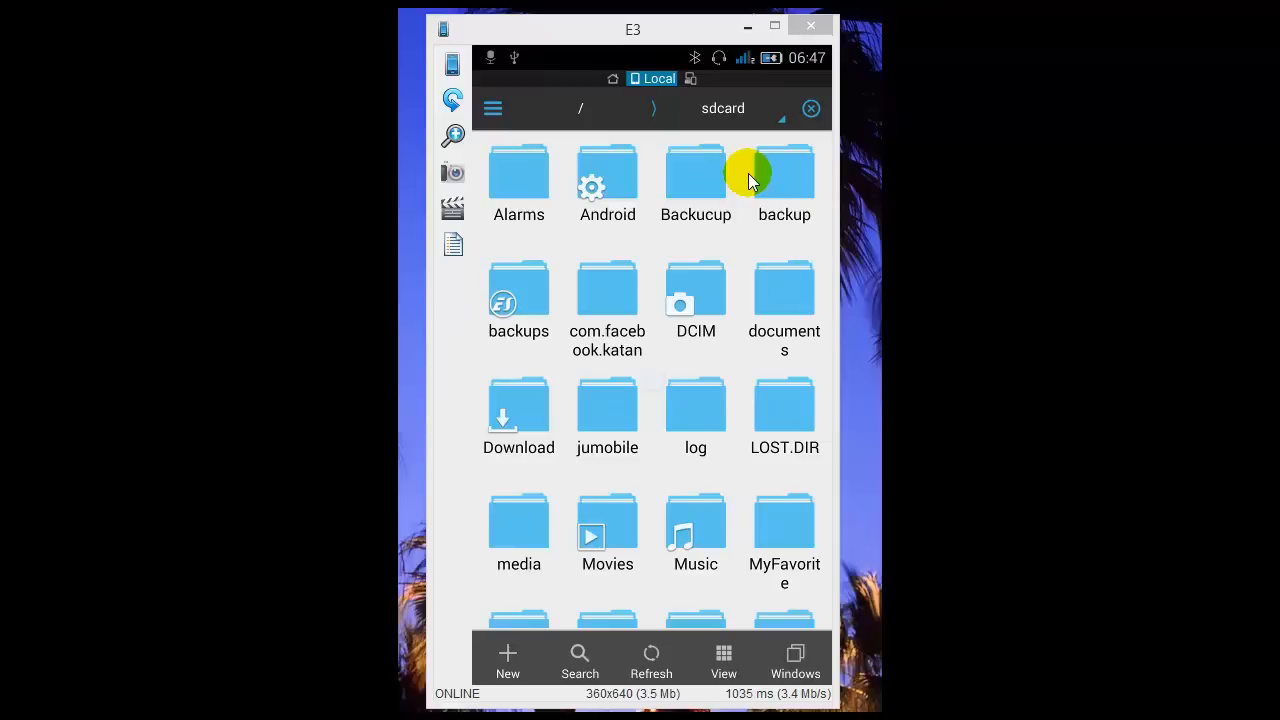
# Step: Go to /system/etc/theme and select map.properties
pyautogui.click(722, 108)
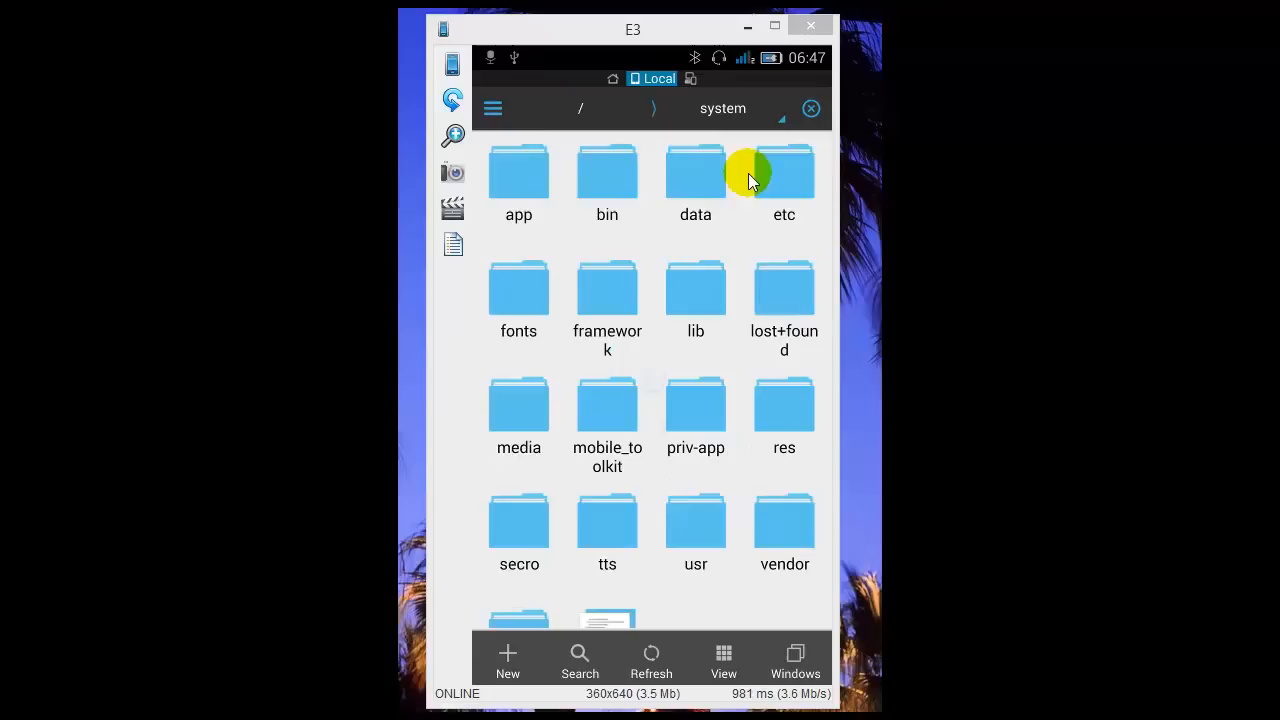
pyautogui.scroll(-3)
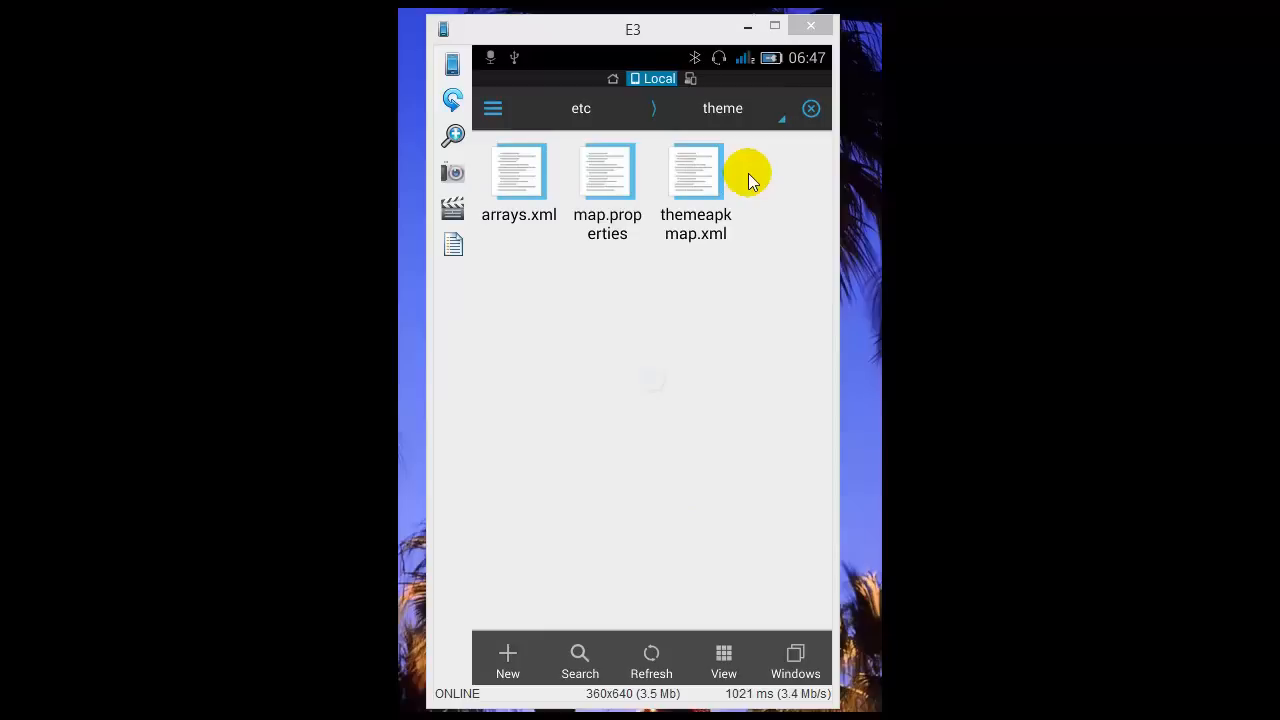
pyautogui.click(607, 171)
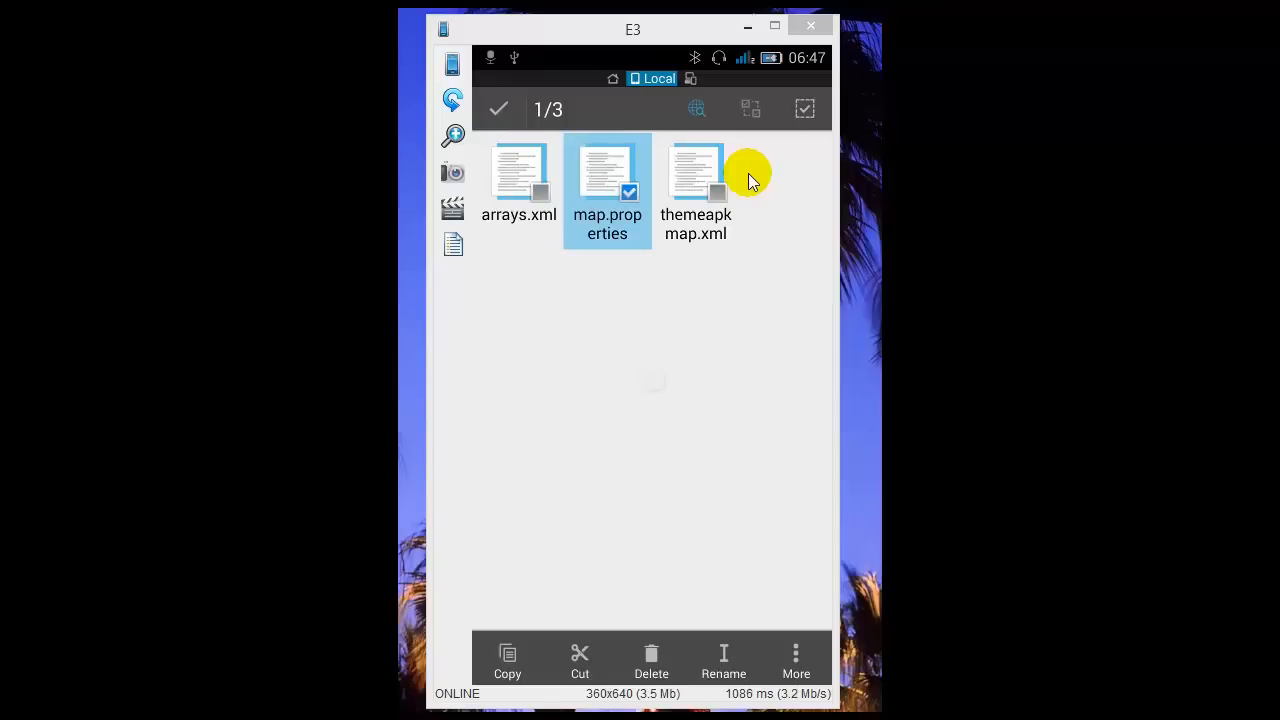
# Step: Rename map.properties to amap.properties by prefixing an 'a'
pyautogui.click(723, 660)
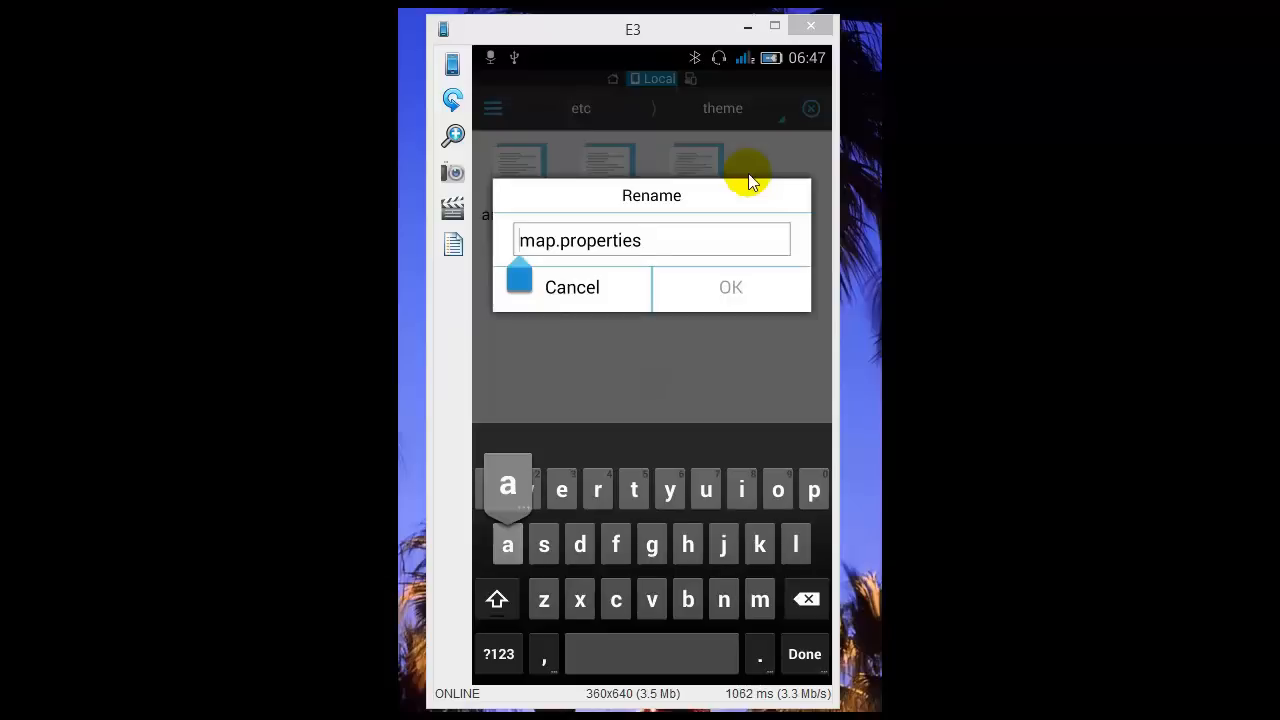
pyautogui.write('a')
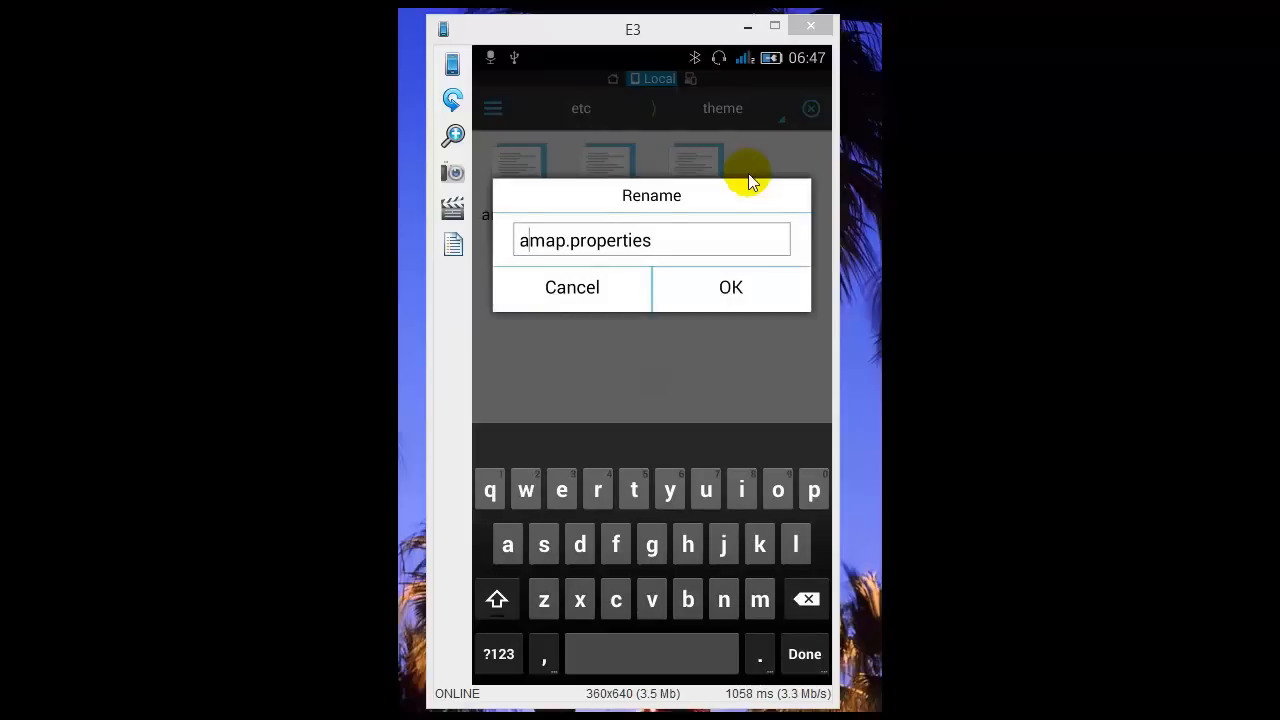
pyautogui.click(730, 288)
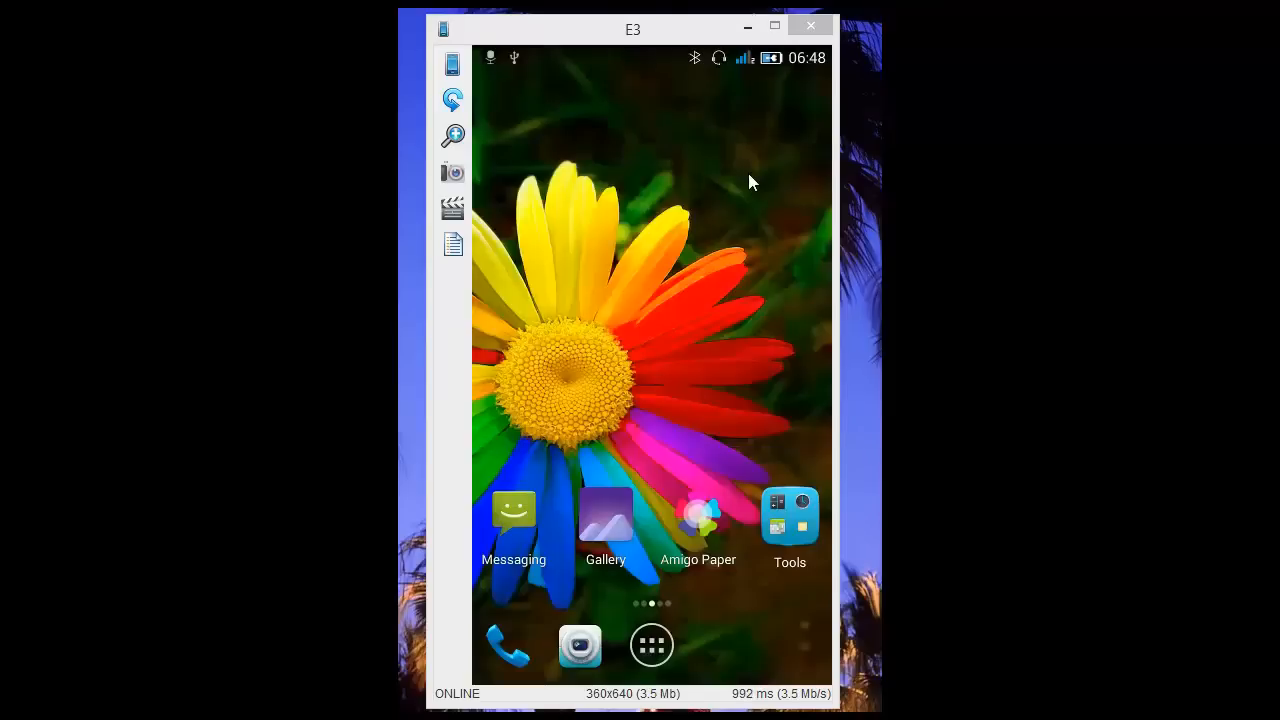
# Step: Launch Xposed Installer from the app drawer to view its Modules list
pyautogui.click(651, 644)
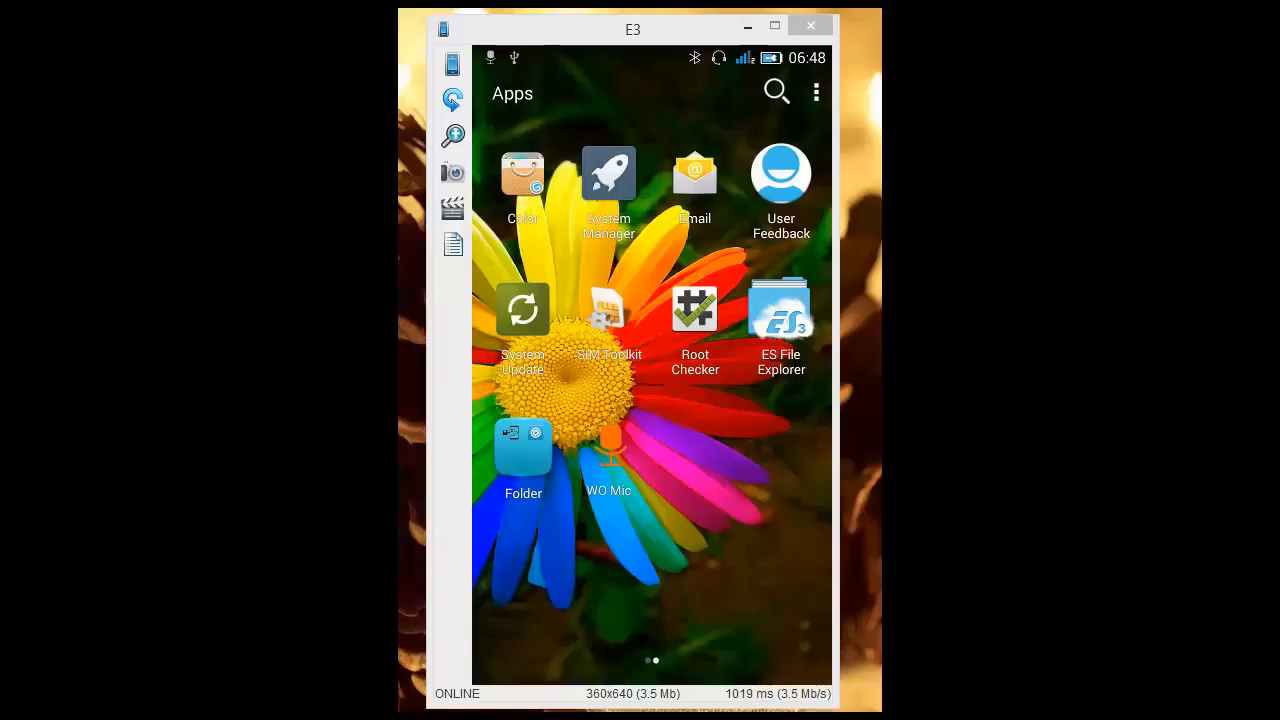
pyautogui.click(522, 447)
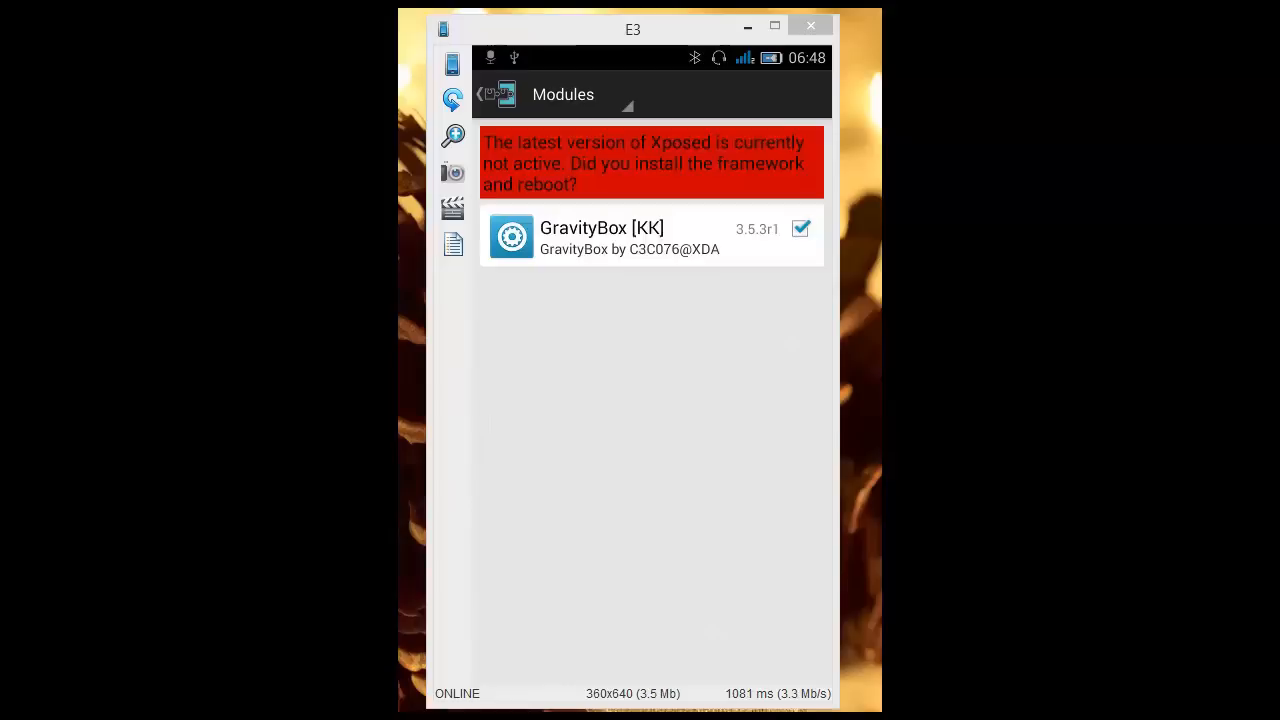
# Step: Return to Xposed Installer's main menu and open the Framework section
pyautogui.click(481, 94)
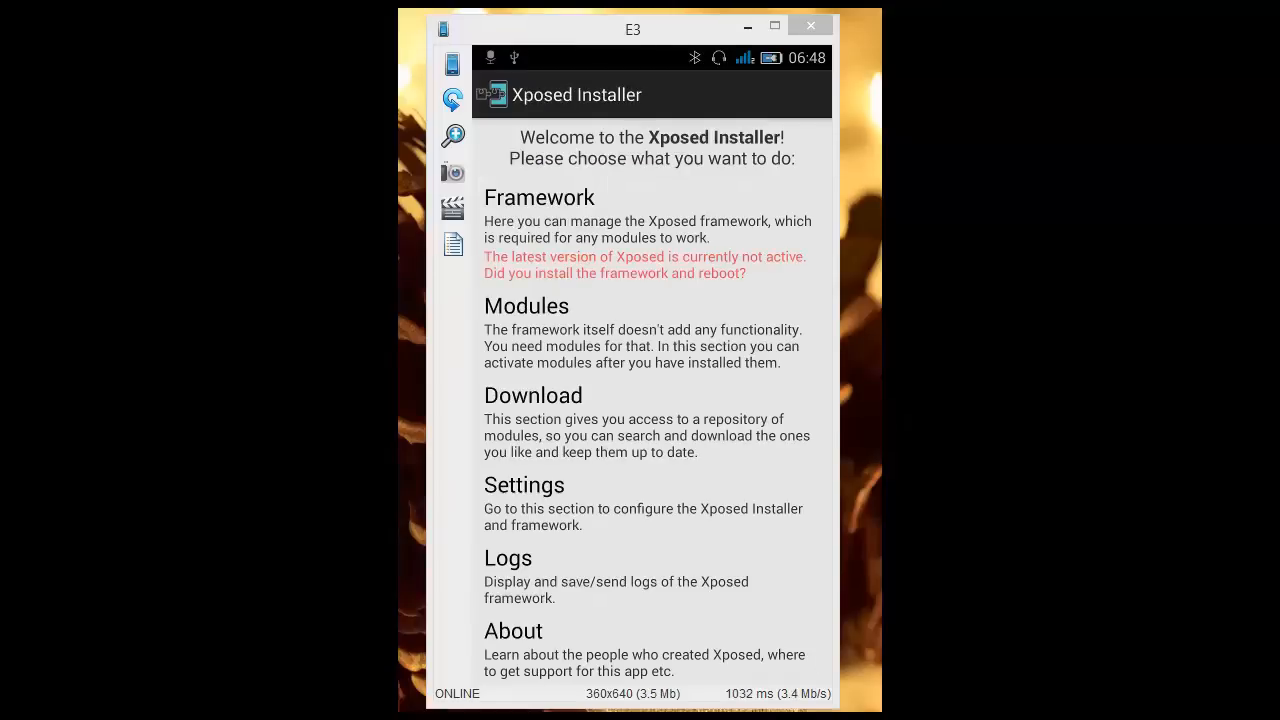
pyautogui.click(540, 197)
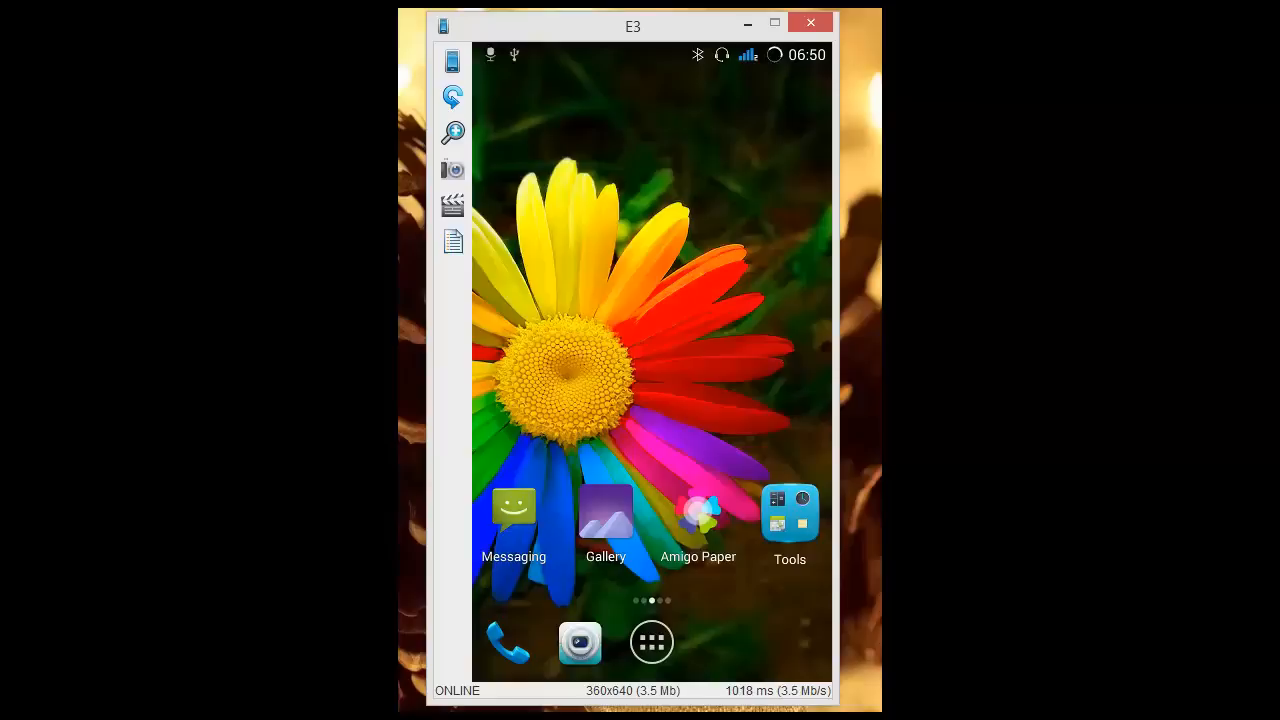
# Step: Launch GravityBox and open Statusbar tweaks, then Statusbar colors
pyautogui.click(789, 515)
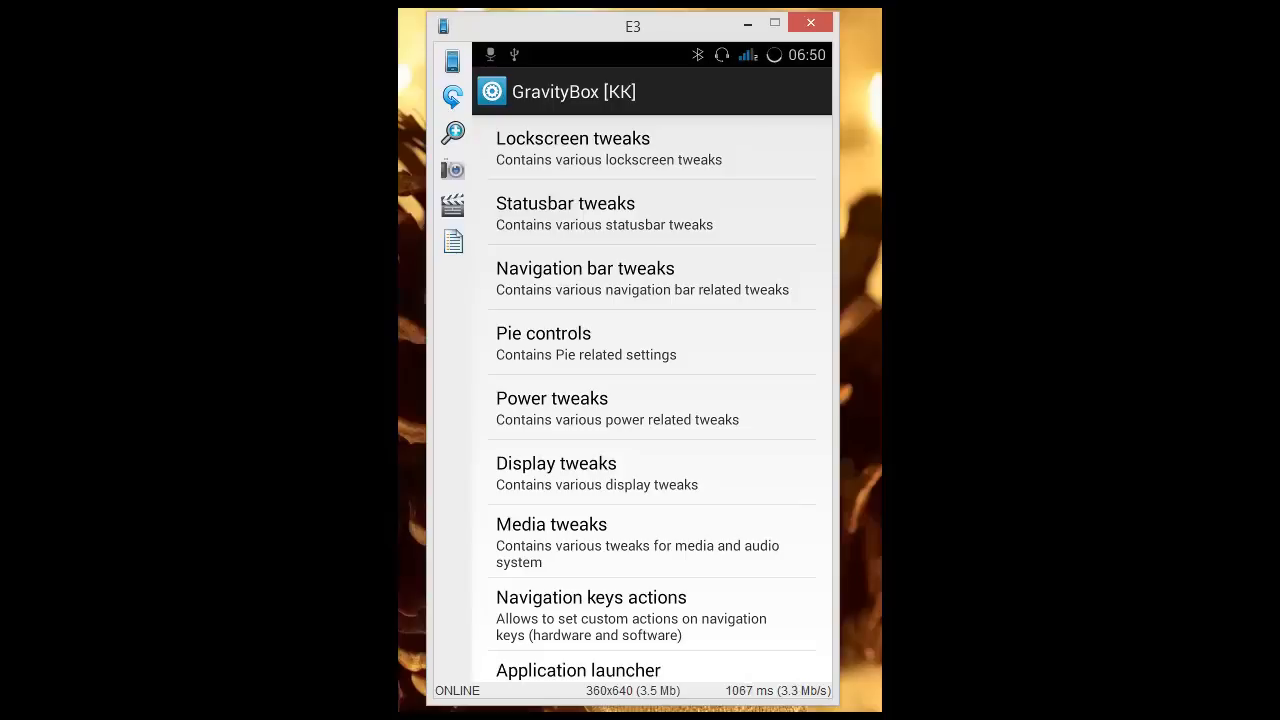
pyautogui.click(565, 203)
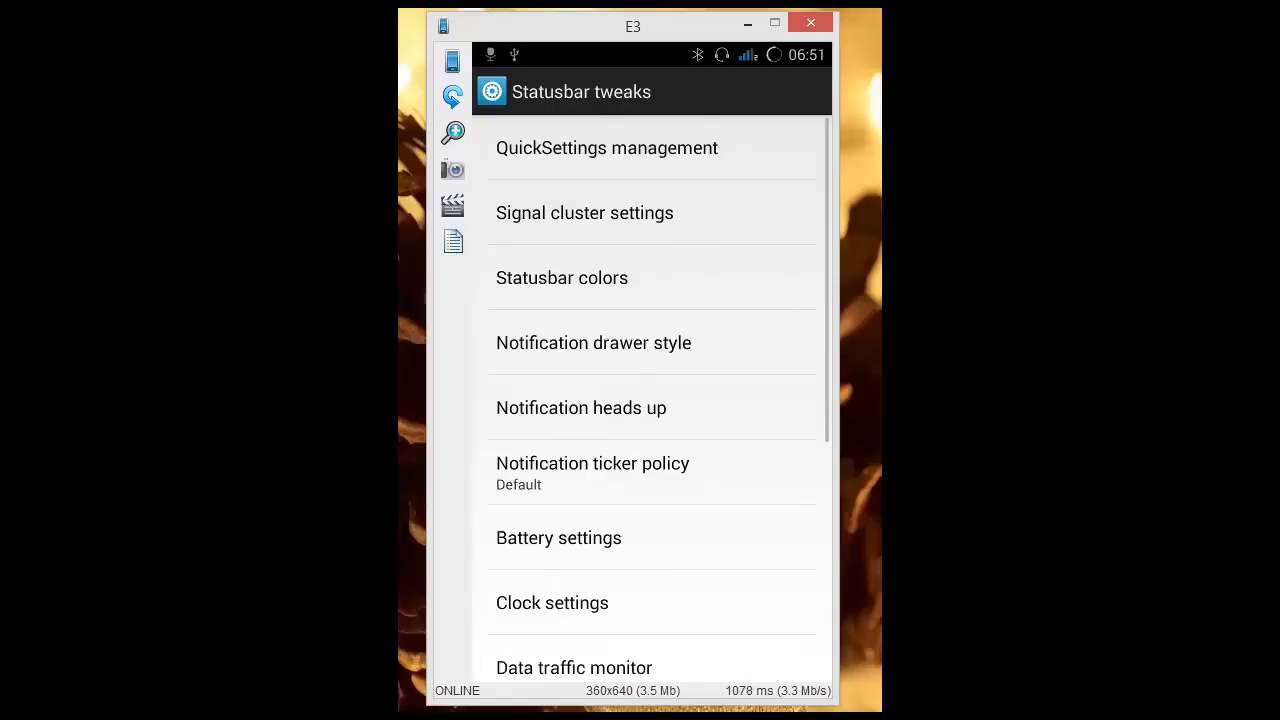
pyautogui.click(561, 278)
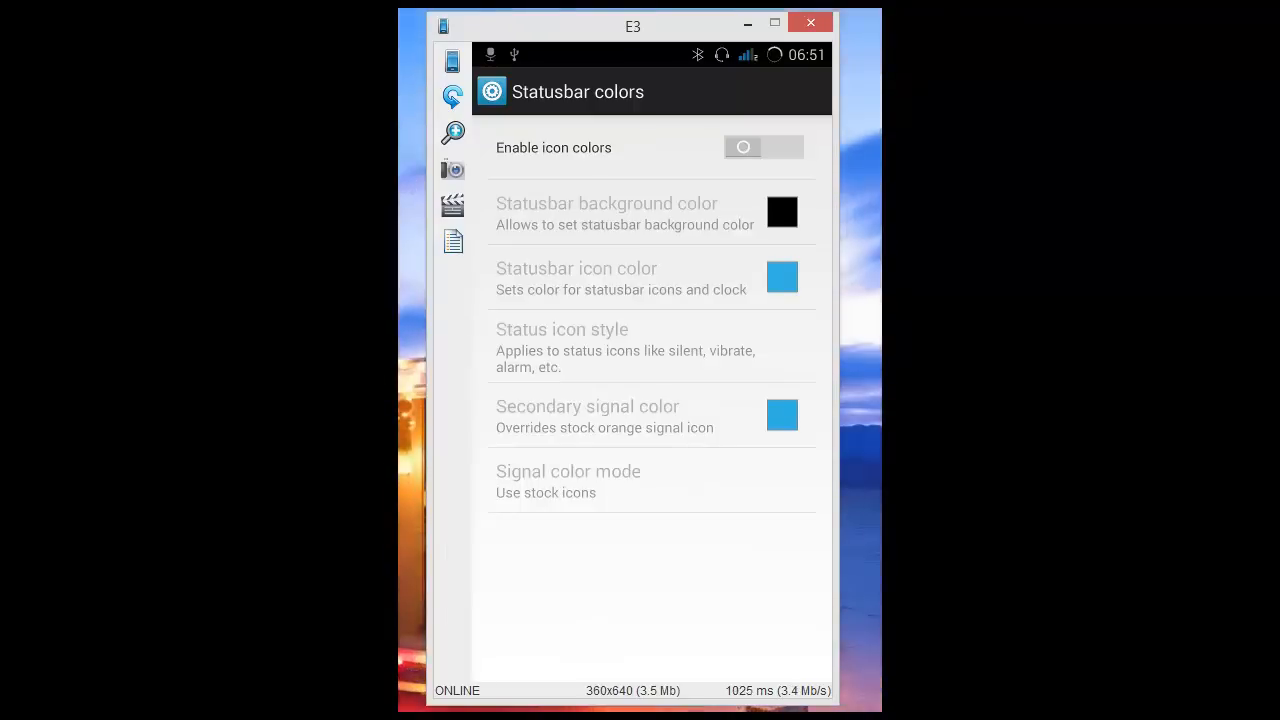
# Step: Enable icon colors and set the status bar icon colour to violet-blue #4033e5
pyautogui.click(763, 147)
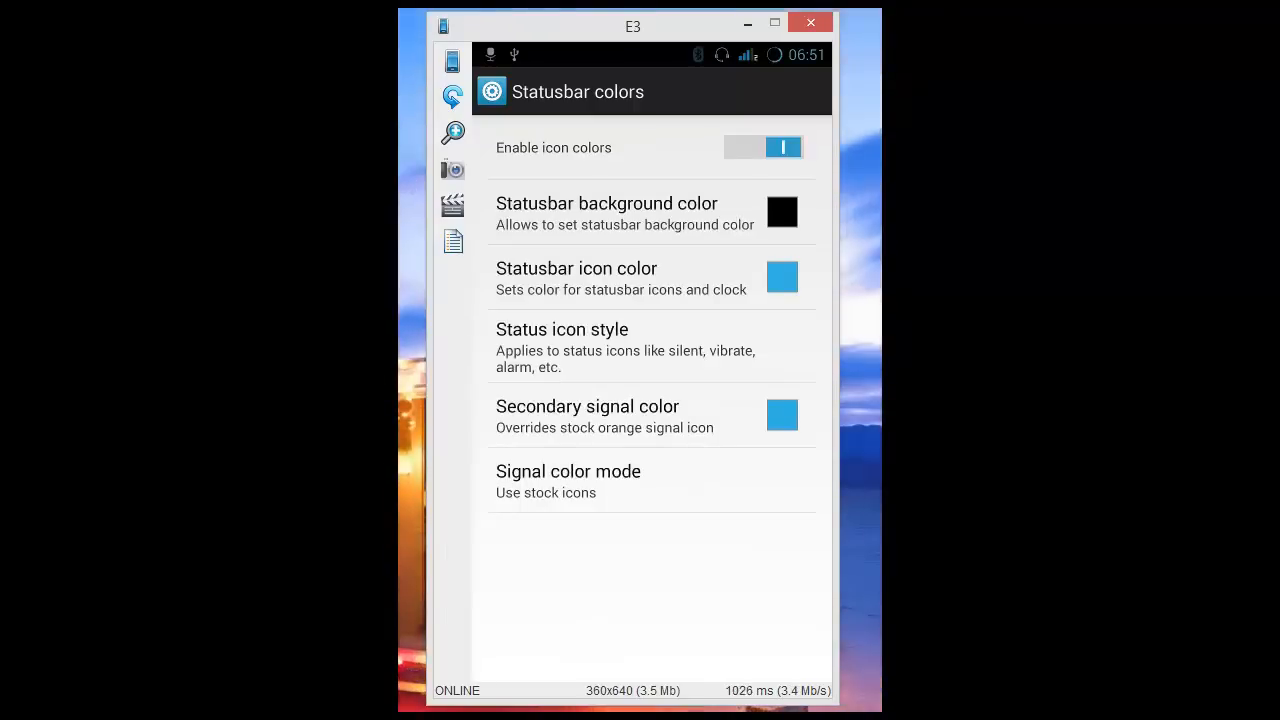
pyautogui.click(782, 277)
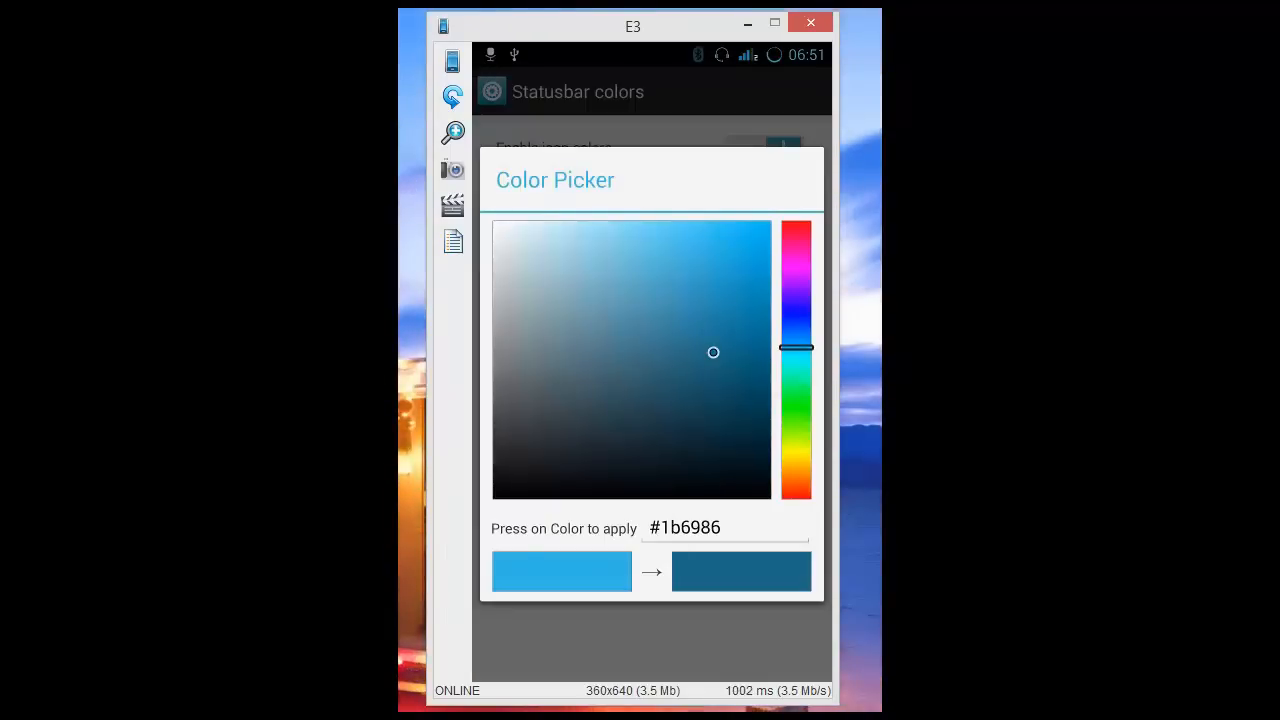
pyautogui.click(709, 249)
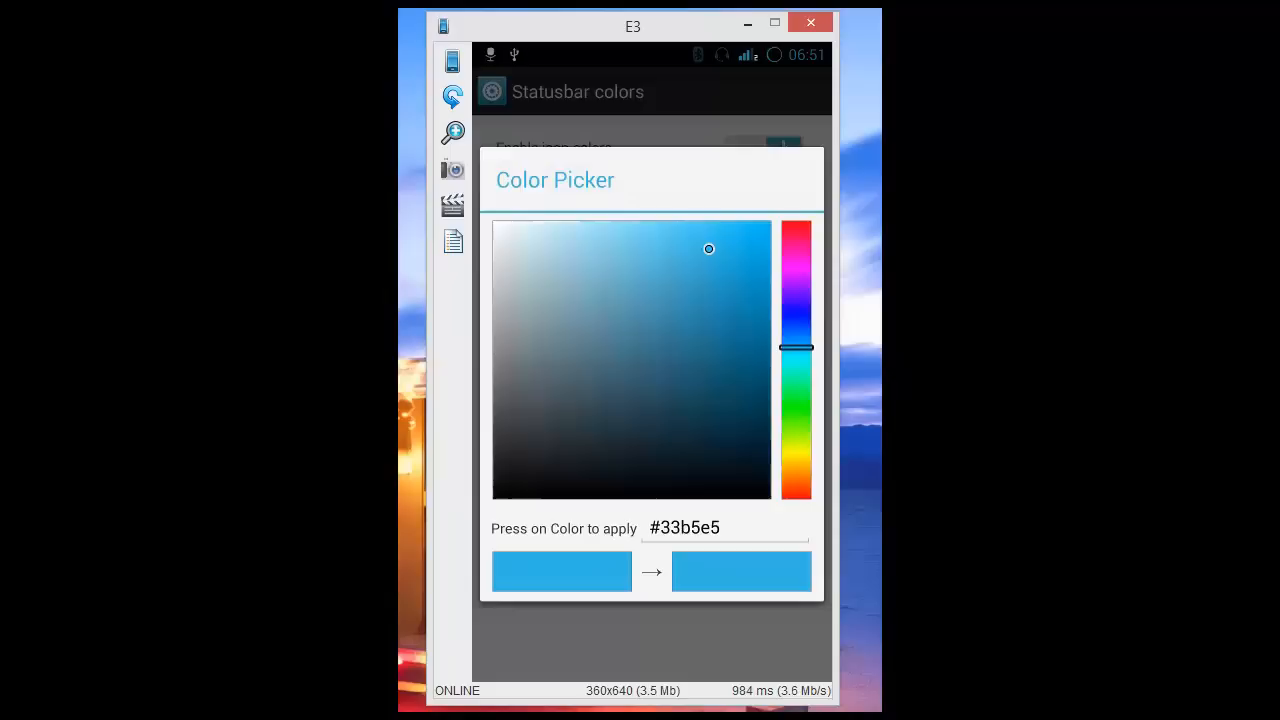
pyautogui.moveTo(797, 347); pyautogui.dragTo(797, 309)
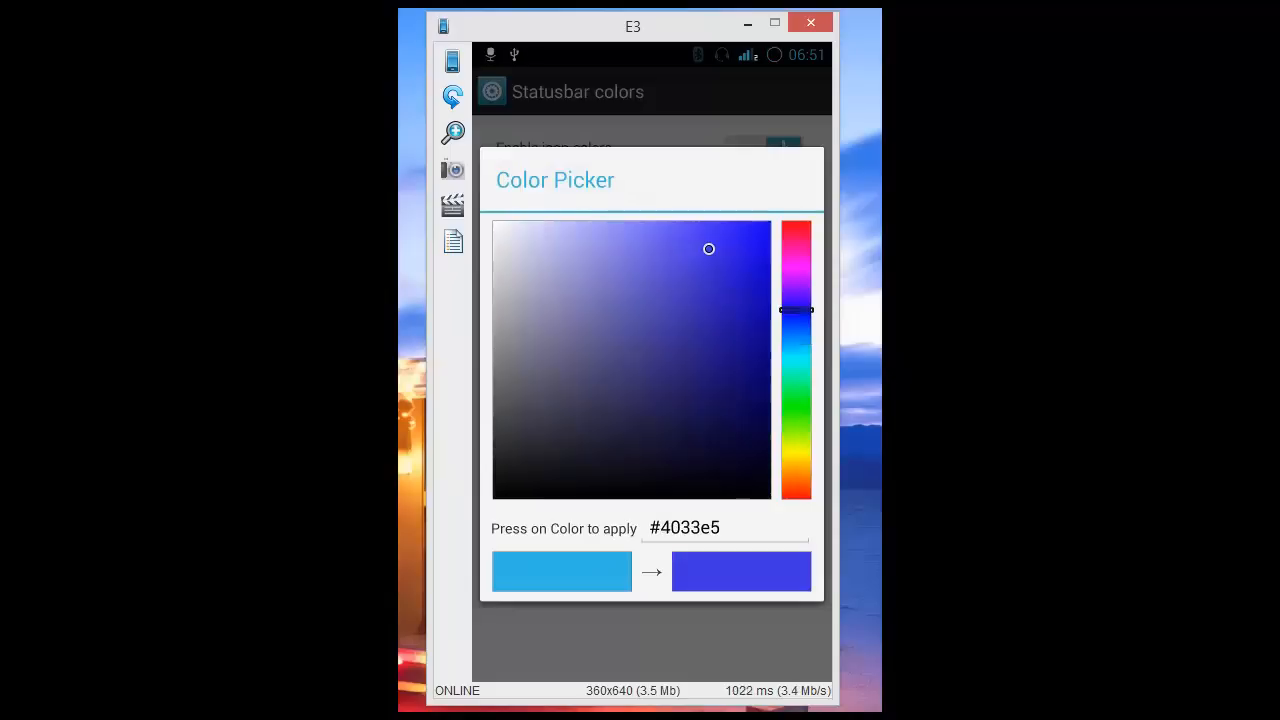
pyautogui.click(741, 571)
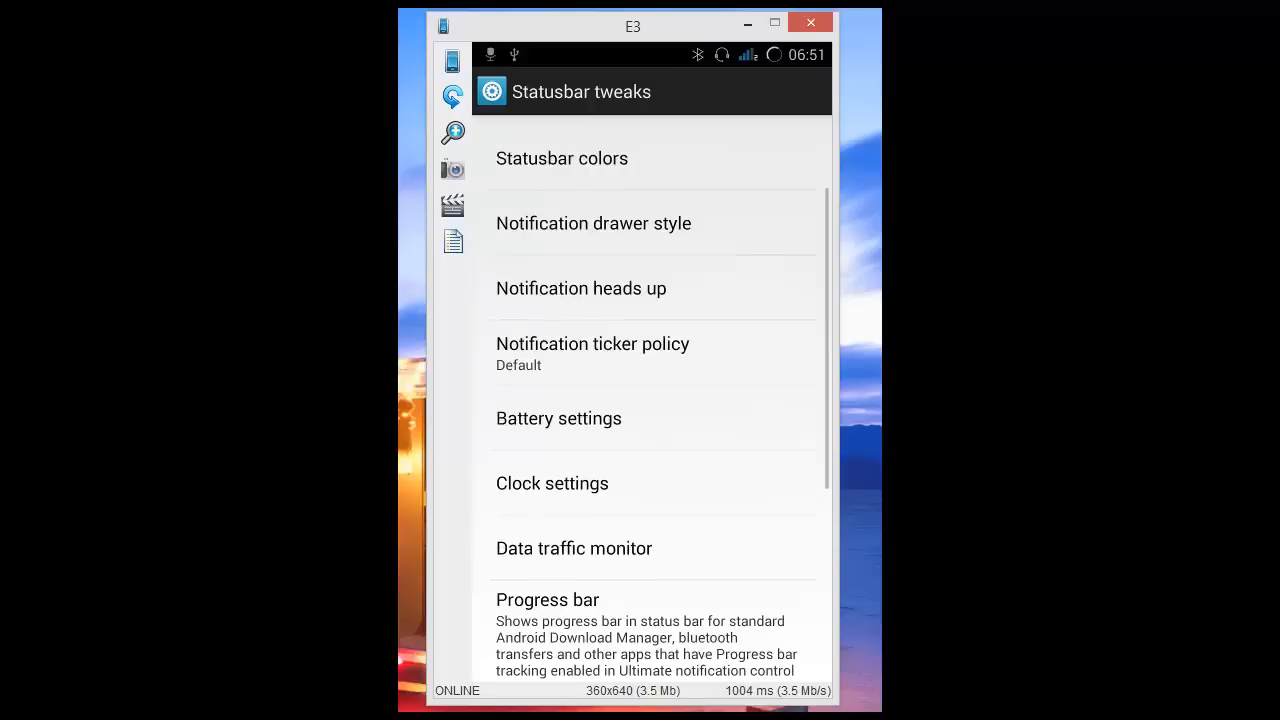
# Step: Check Battery bar and set battery indicator style to Circle battery with percentage
pyautogui.click(558, 418)
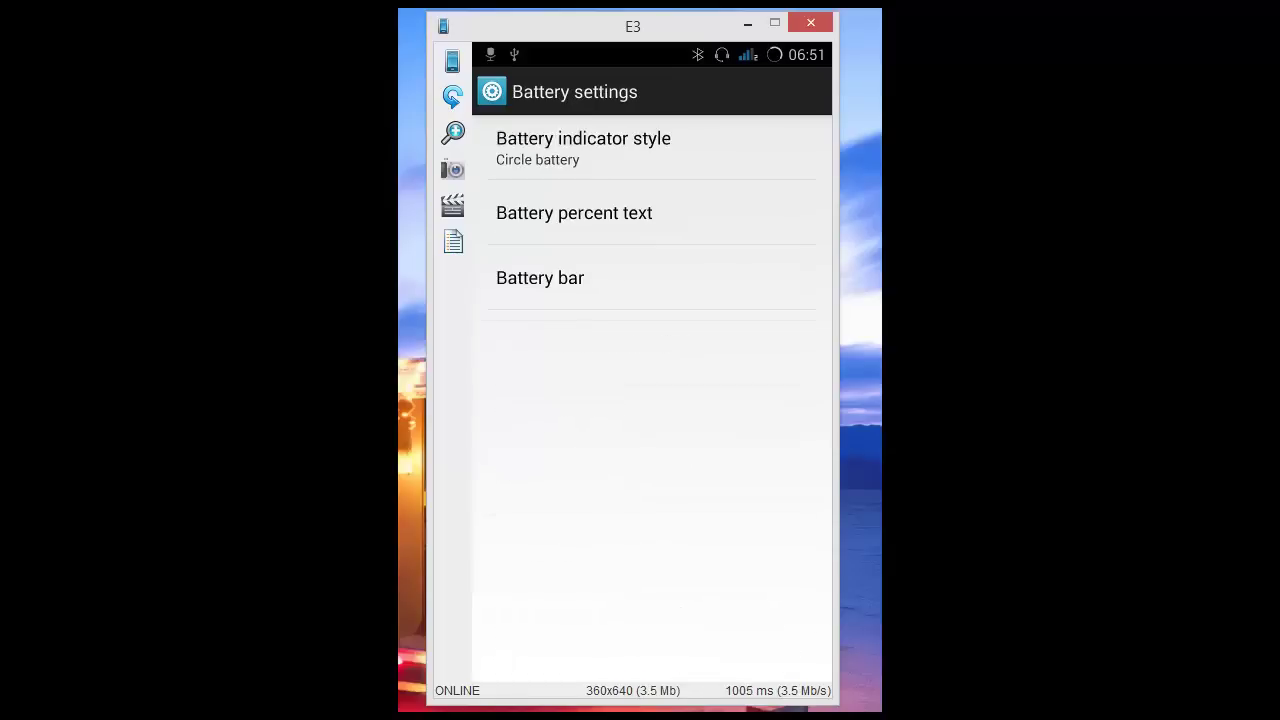
pyautogui.click(540, 278)
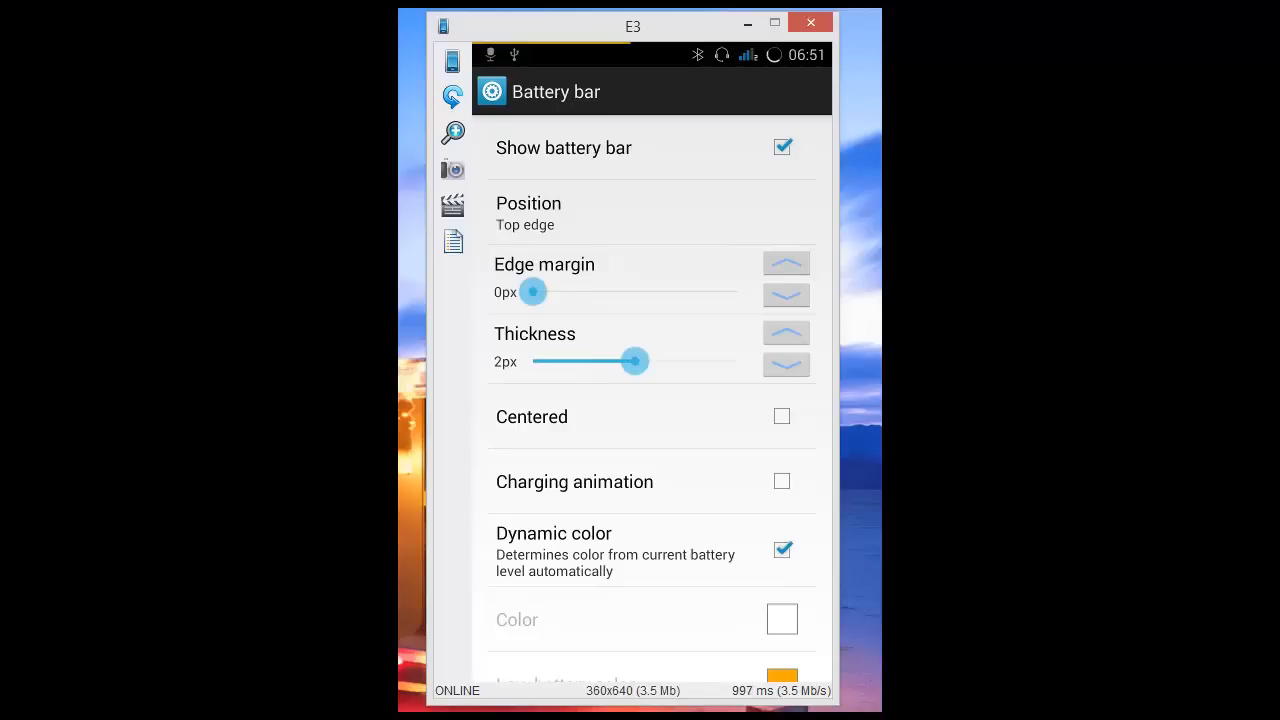
pyautogui.press('Back')
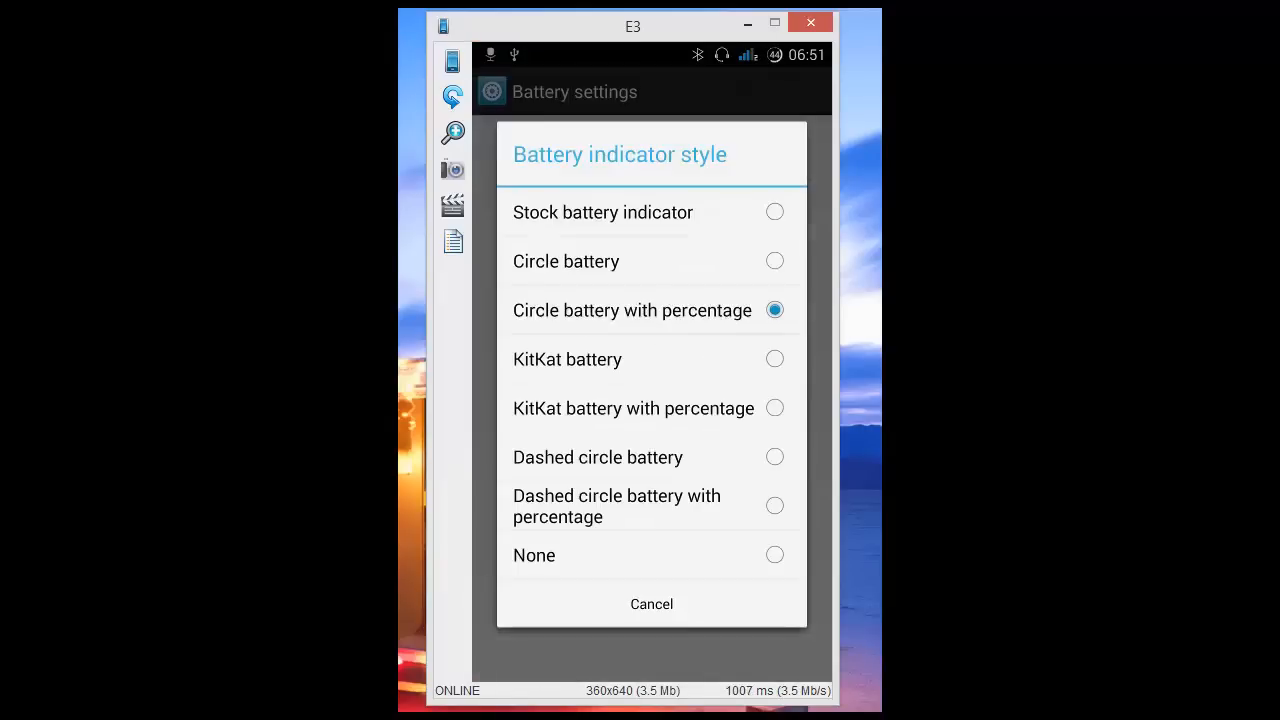
pyautogui.click(774, 211)
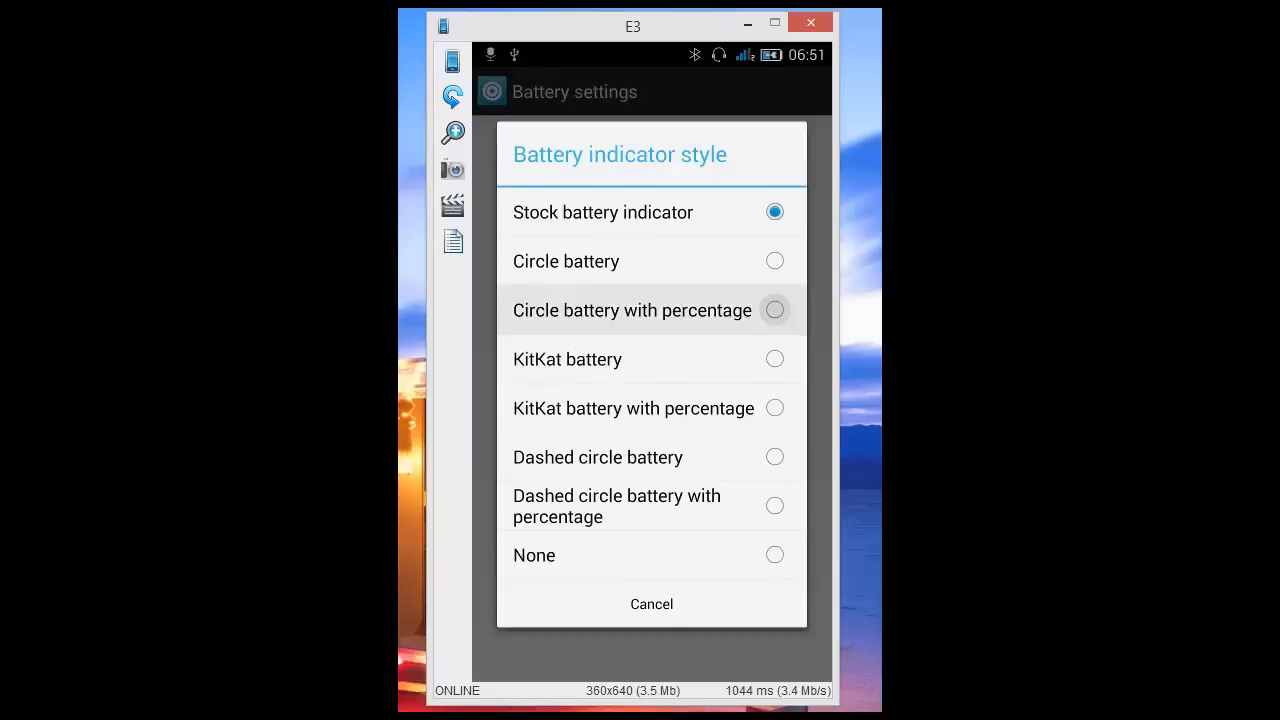
pyautogui.click(651, 603)
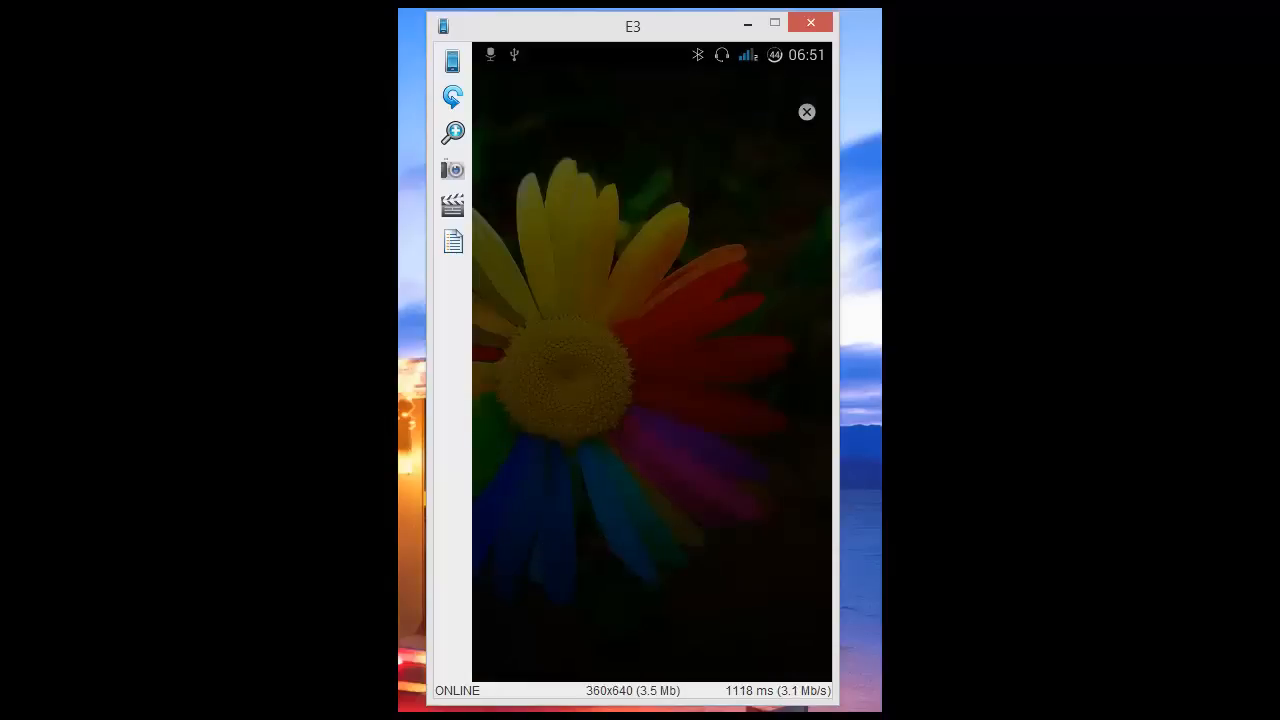
pyautogui.click(807, 111)
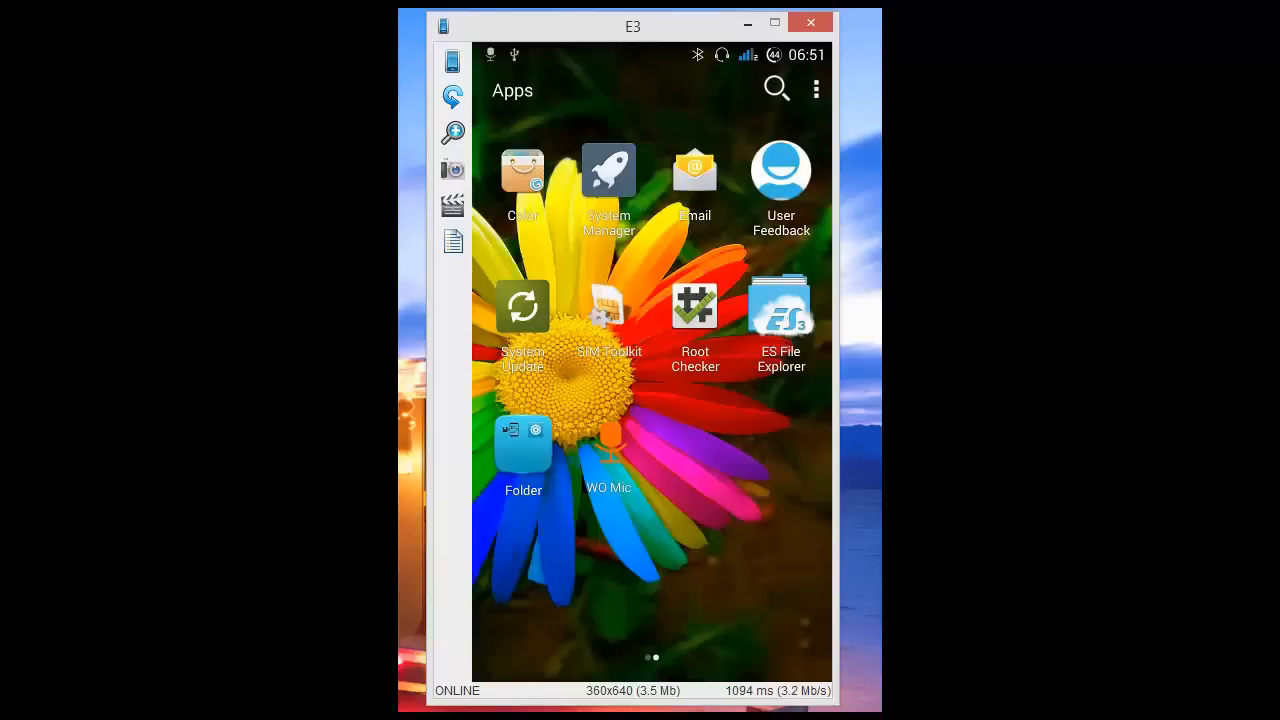